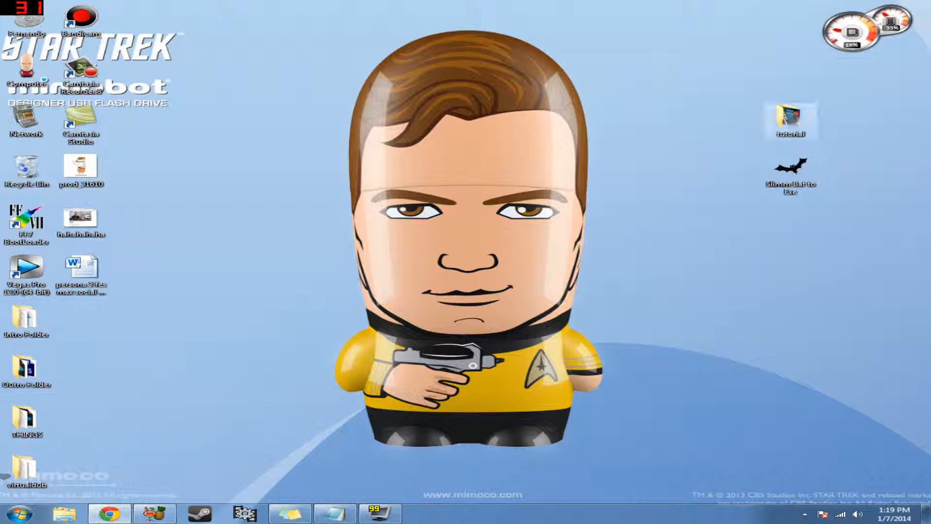
Show the finished Persona 3 FES app in the tutorial folder, then return to the Slimm Bat to Exe page.
{"action": "double_click", "coordinate": [789, 116]}
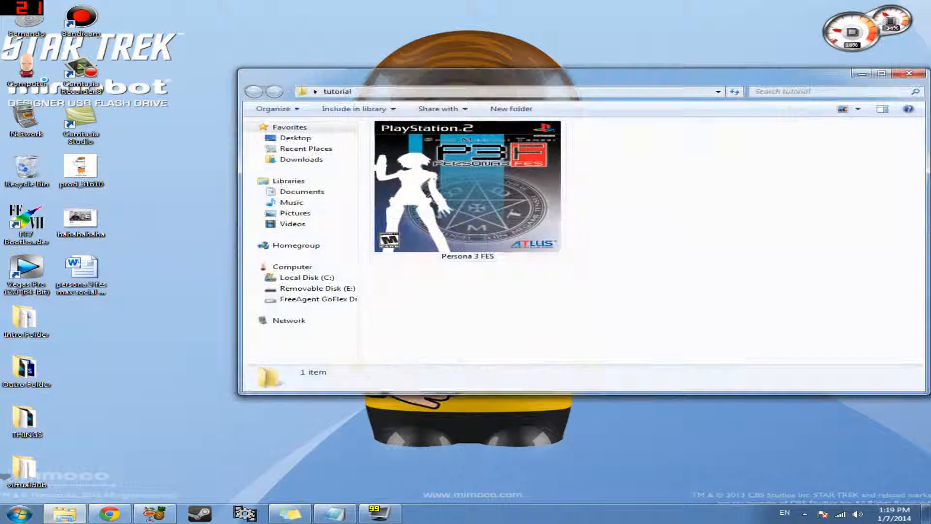
{"action": "left_click", "coordinate": [468, 187]}
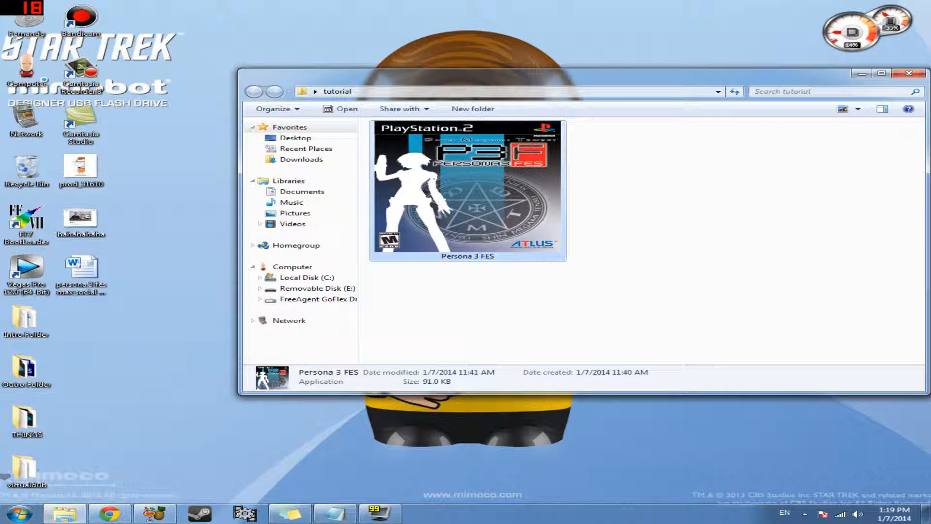
{"action": "left_click", "coordinate": [908, 73]}
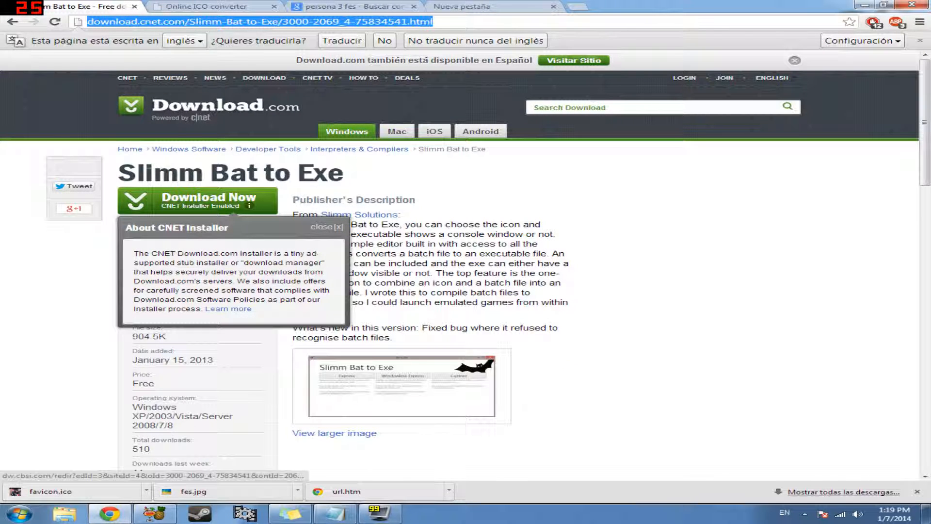
Minimize Chrome so the desktop with the Slimm Bat to Exe shortcut is visible.
{"action": "left_click", "coordinate": [326, 226]}
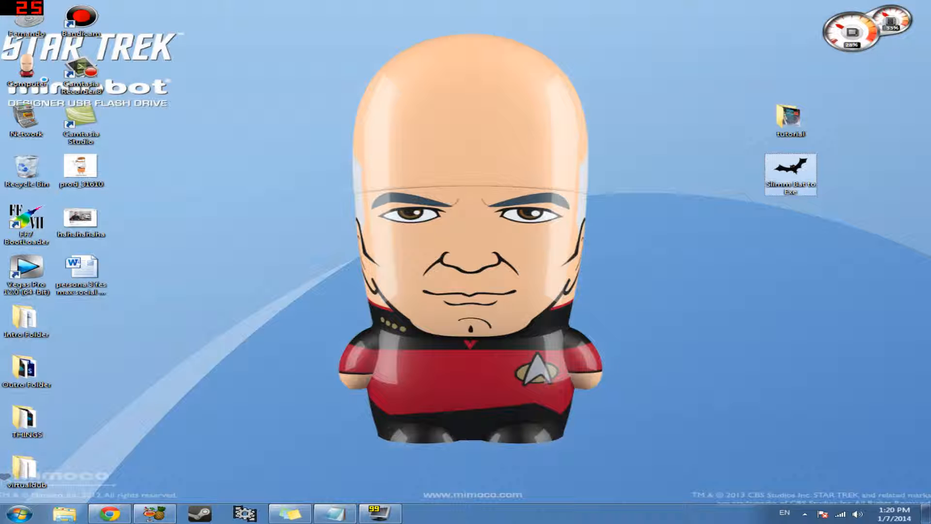
Reopen the Persona 3 FES launch script, select its PCSX2 and ISO lines, and bring up Explorer.
{"action": "double_click", "coordinate": [81, 267]}
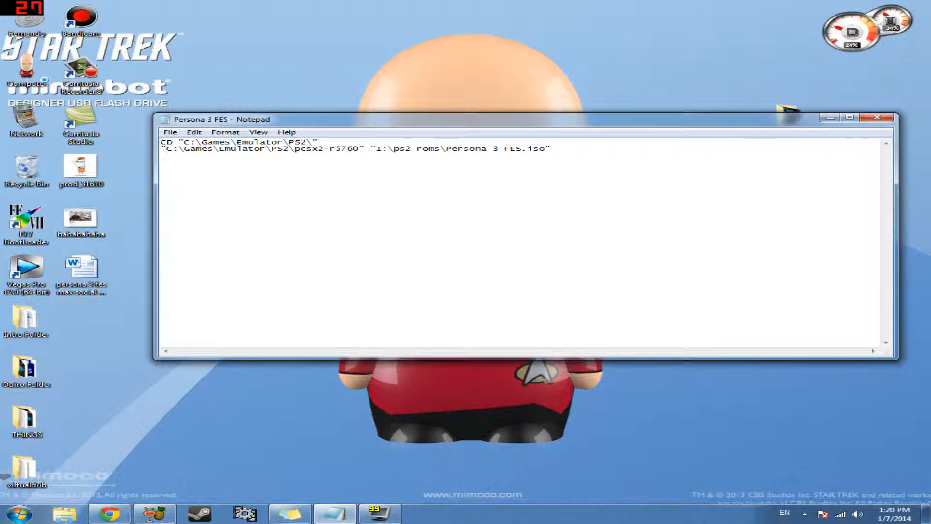
{"action": "key", "text": "ctrl+a"}
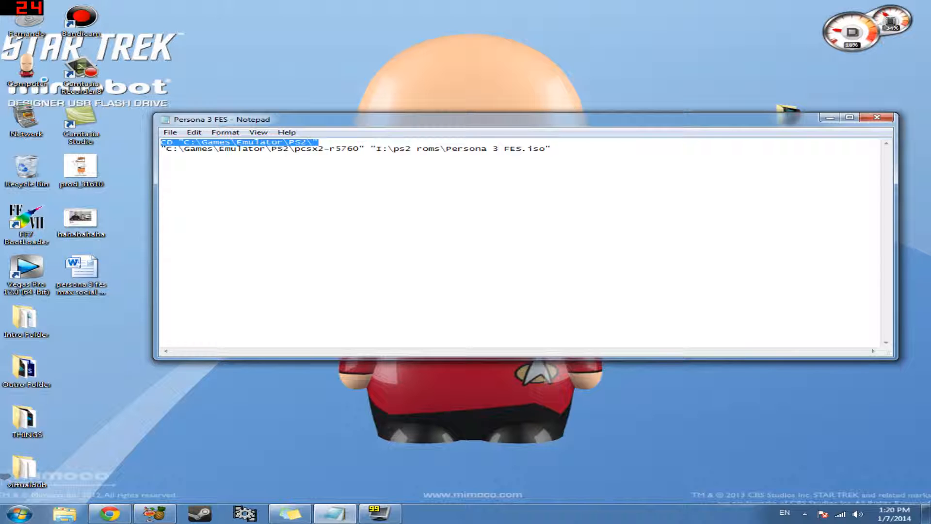
{"action": "left_click", "coordinate": [65, 513]}
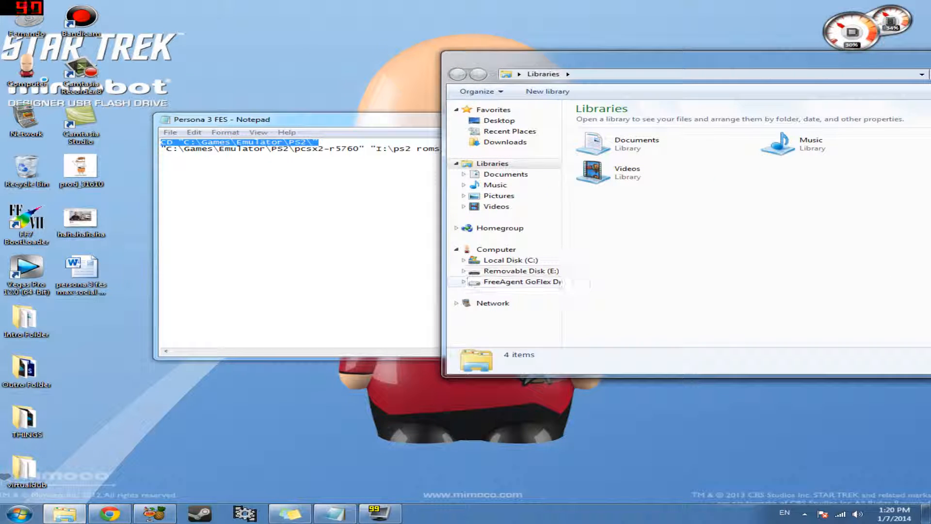
Browse C: > Games > Emulator > PS2 to confirm the pcsx2-r5760 emulator path.
{"action": "left_click", "coordinate": [513, 260]}
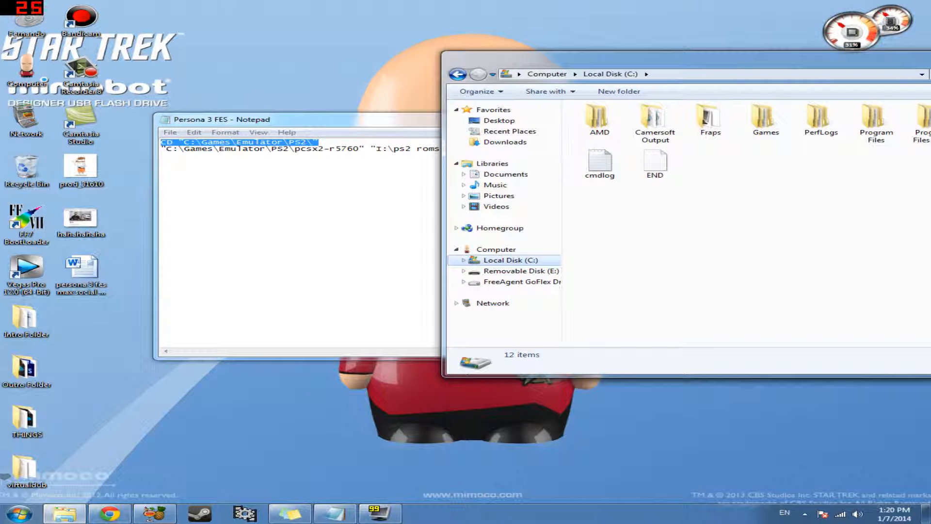
{"action": "double_click", "coordinate": [765, 119]}
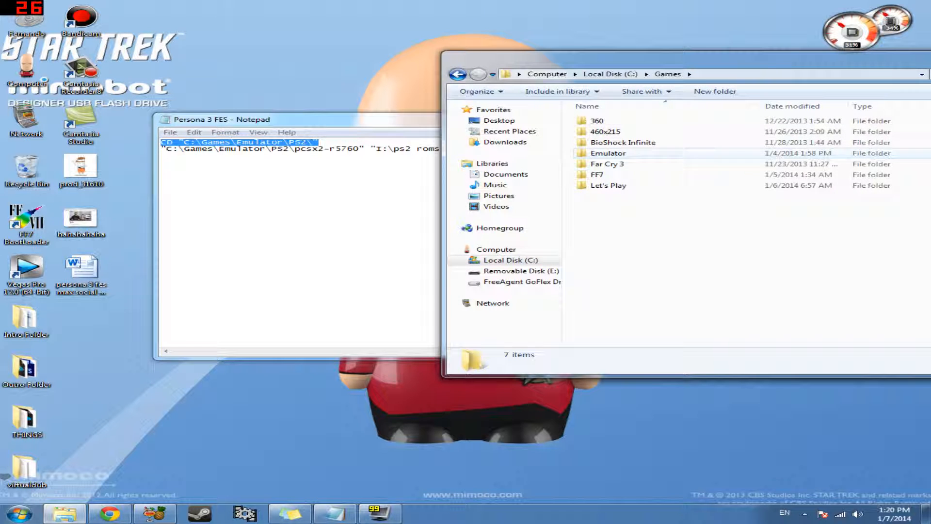
{"action": "double_click", "coordinate": [609, 152]}
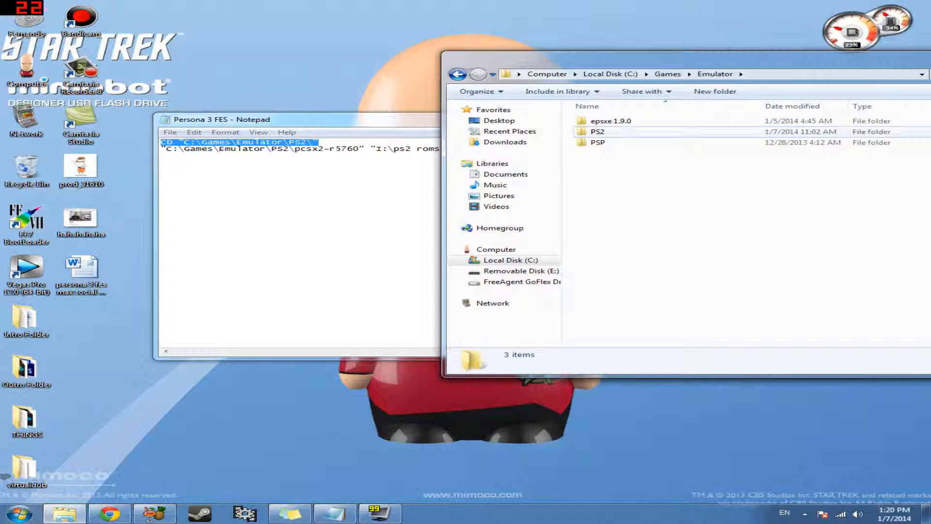
{"action": "double_click", "coordinate": [597, 131]}
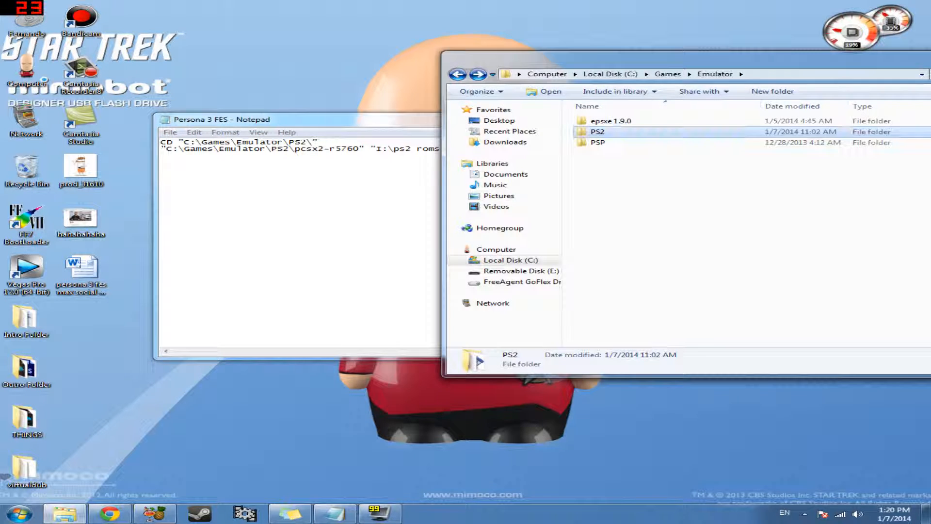
{"action": "double_click", "coordinate": [597, 131]}
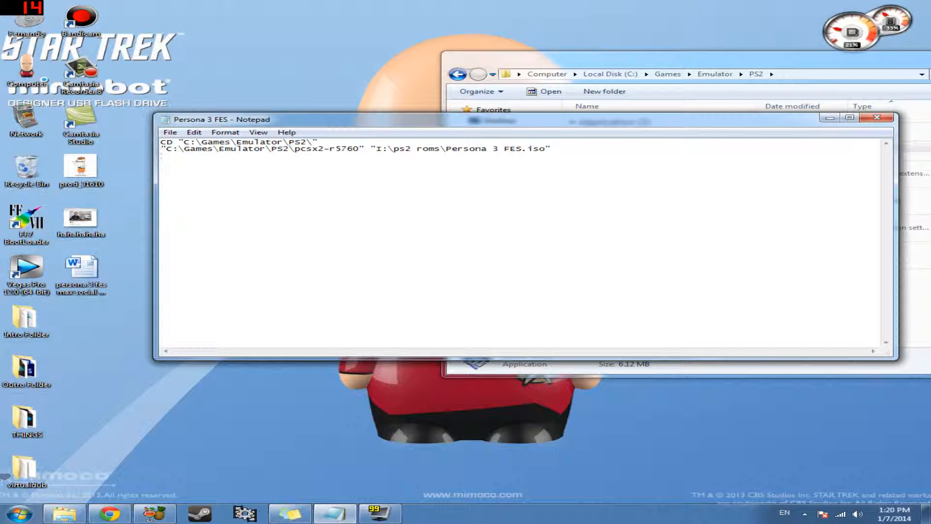
{"action": "left_click_drag", "start_coordinate": [162, 150], "coordinate": [354, 149]}
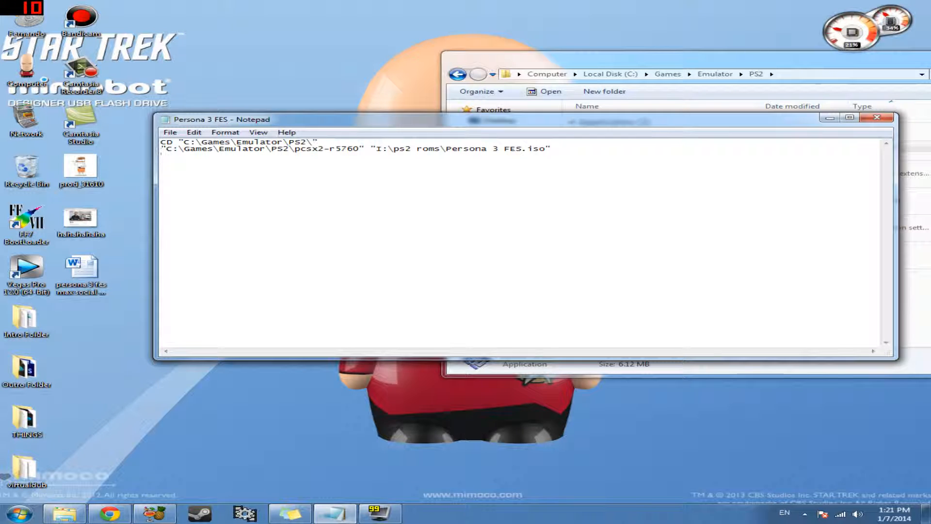
{"action": "left_click_drag", "start_coordinate": [372, 148], "coordinate": [549, 148]}
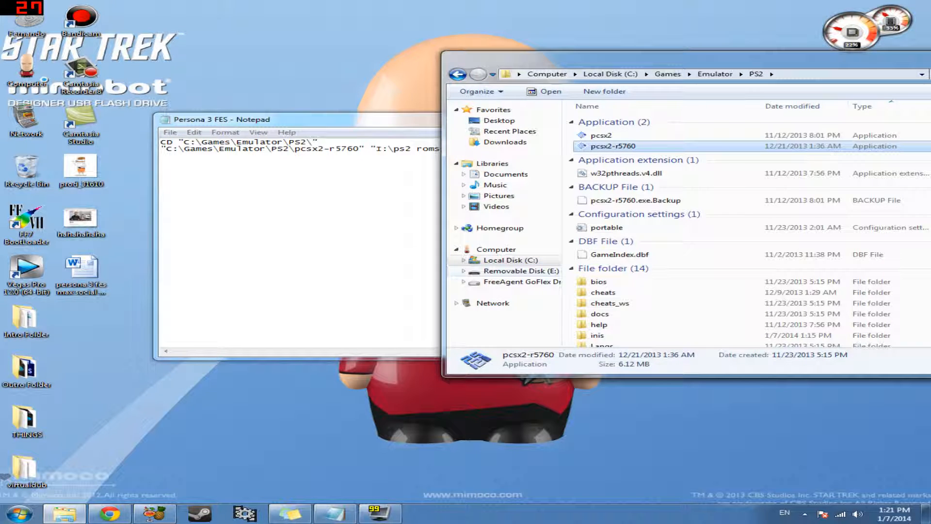
Browse the FreeAgent drive's ps2 roms folder and locate the Persona 3 FES ISO.
{"action": "left_click", "coordinate": [528, 281]}
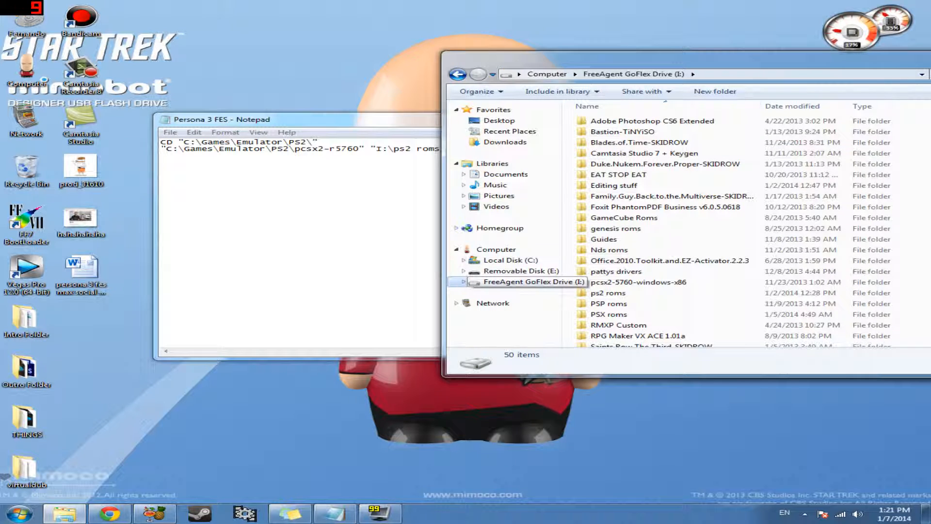
{"action": "double_click", "coordinate": [608, 292]}
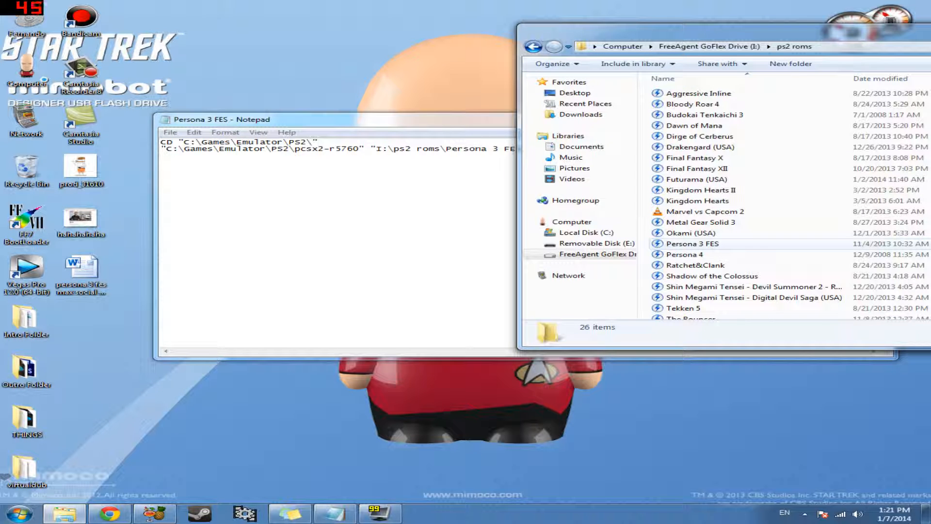
{"action": "left_click", "coordinate": [692, 244]}
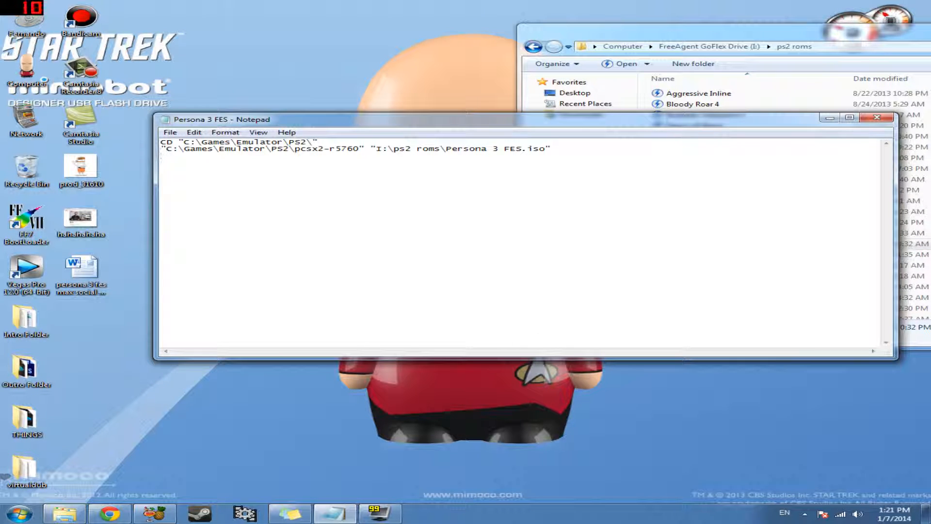
Save the launch script to the desktop as Persona 3 FES.bat.
{"action": "left_click", "coordinate": [169, 132]}
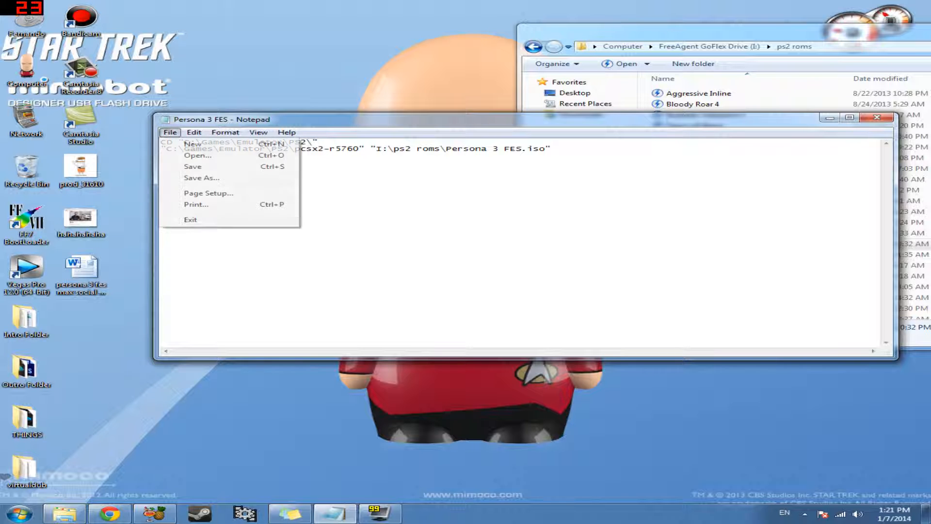
{"action": "left_click", "coordinate": [202, 178]}
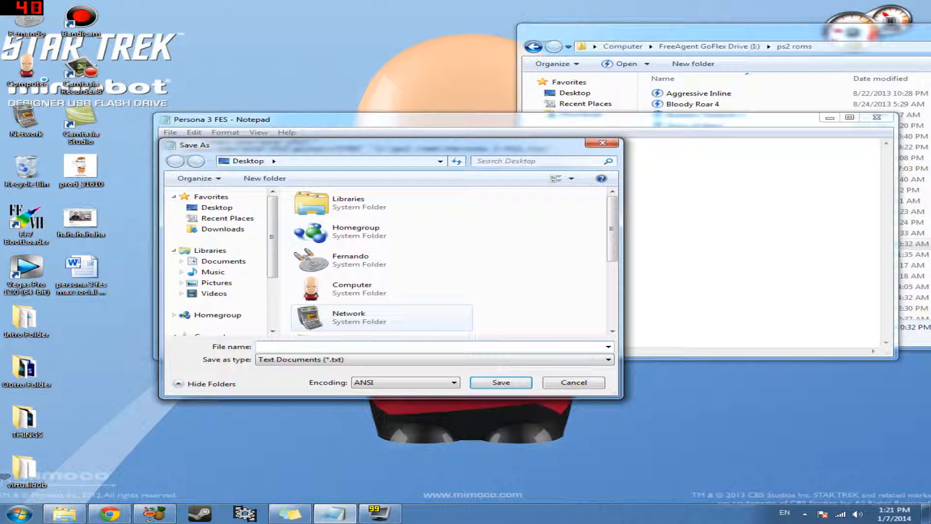
{"action": "type", "text": "Persona 3"}
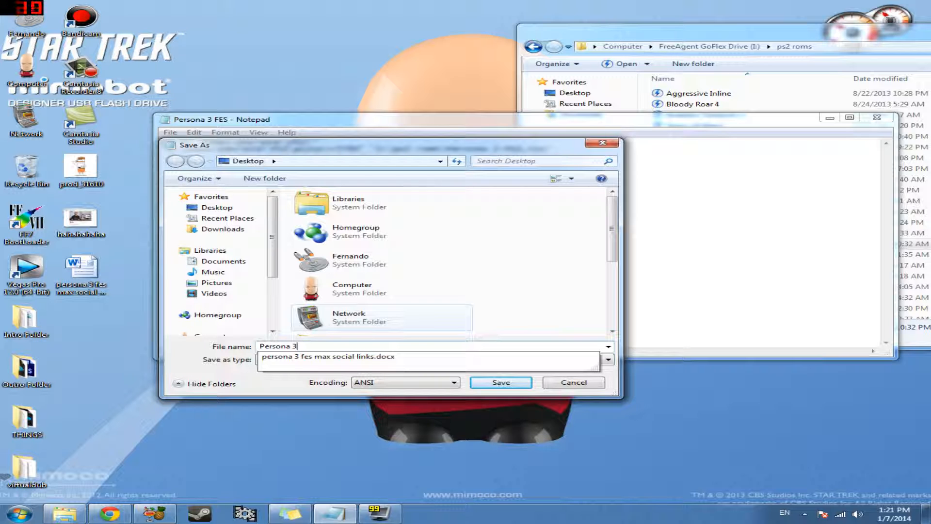
{"action": "type", "text": "FES.bat"}
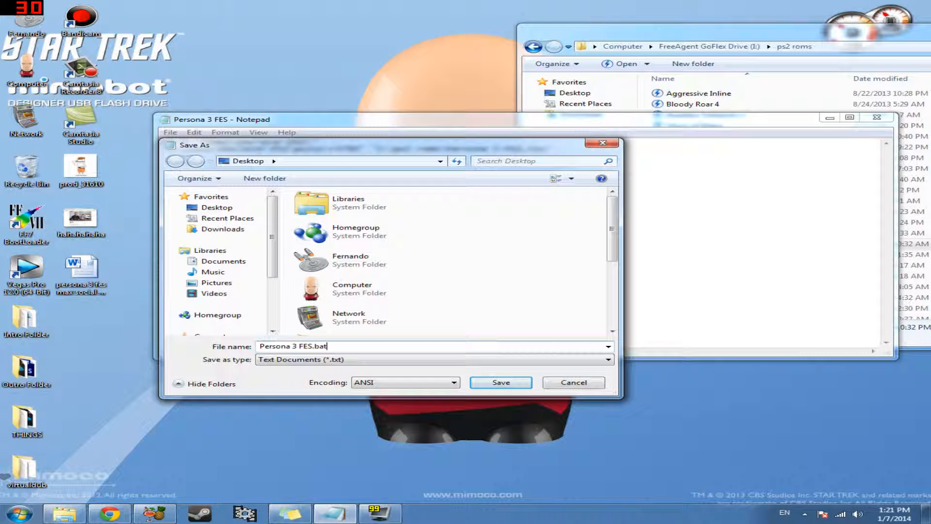
{"action": "left_click", "coordinate": [501, 382]}
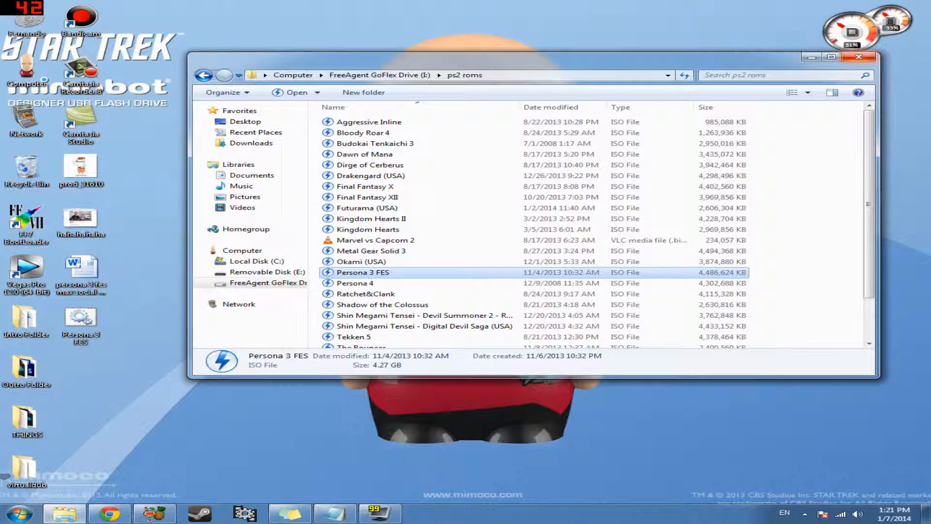
Close the ps2 roms window, tidy the desktop icons, and reopen the tutorial folder.
{"action": "left_click", "coordinate": [859, 57]}
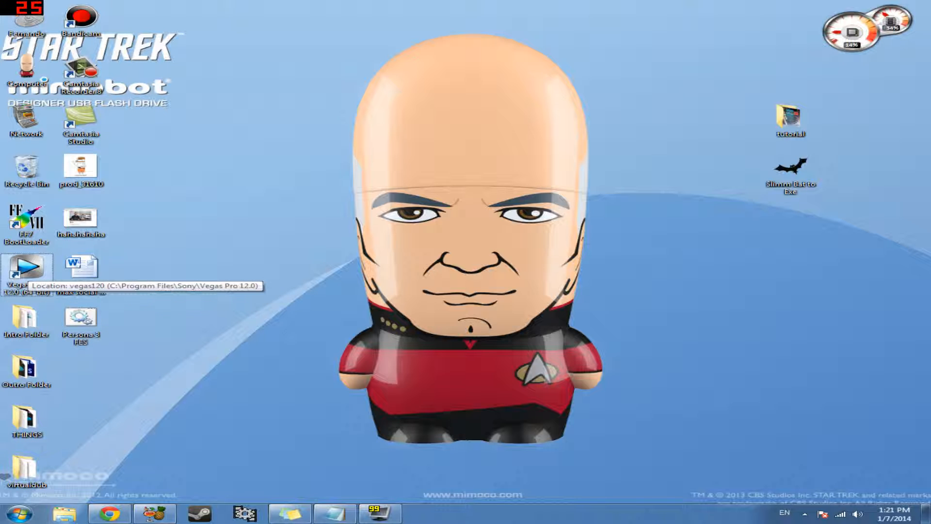
{"action": "left_click_drag", "start_coordinate": [27, 266], "coordinate": [408, 126]}
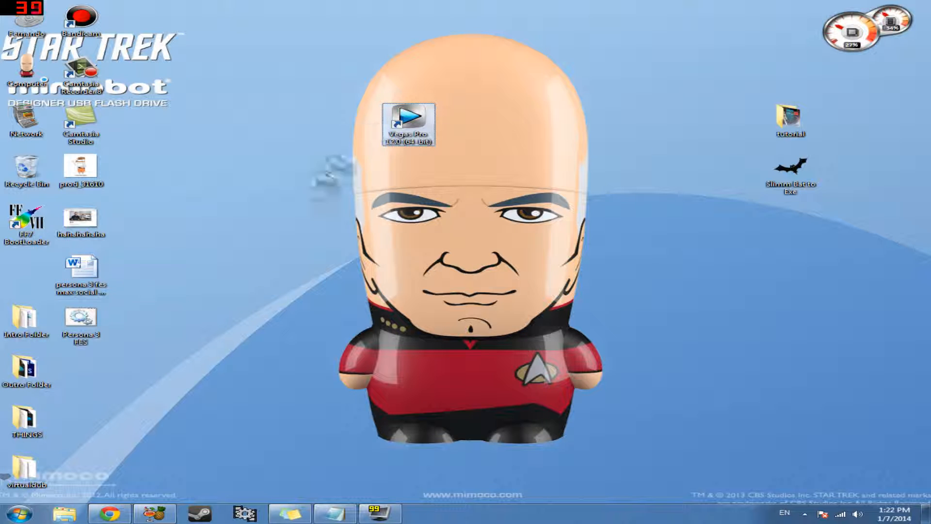
{"action": "left_click_drag", "start_coordinate": [406, 125], "coordinate": [27, 273]}
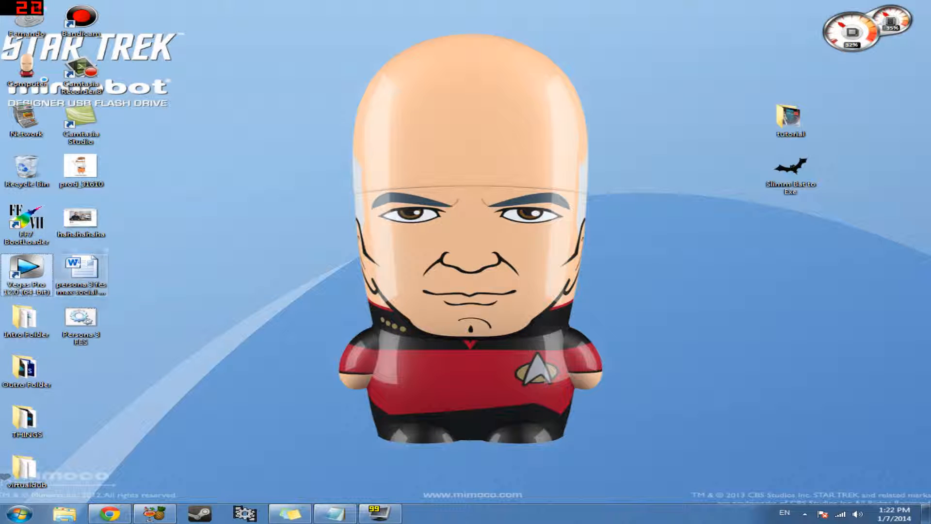
{"action": "mouse_move", "coordinate": [81, 315]}
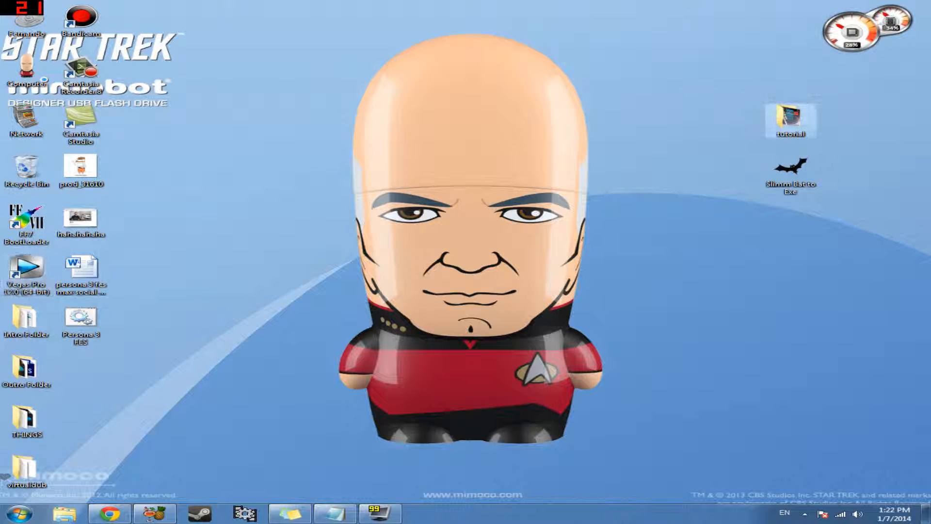
{"action": "double_click", "coordinate": [790, 118]}
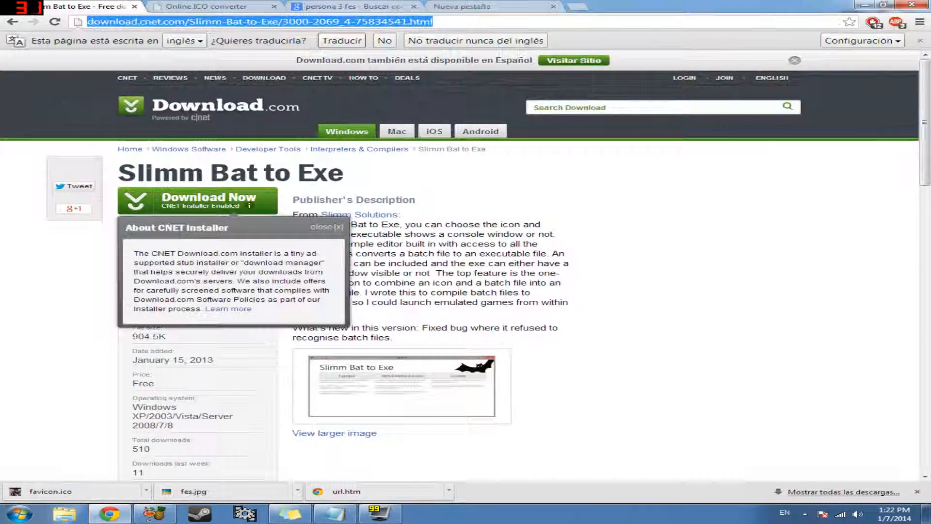
Save the Persona 3 FES PS2 cover image from Google Images as fes.jpg.
{"action": "left_click", "coordinate": [342, 7]}
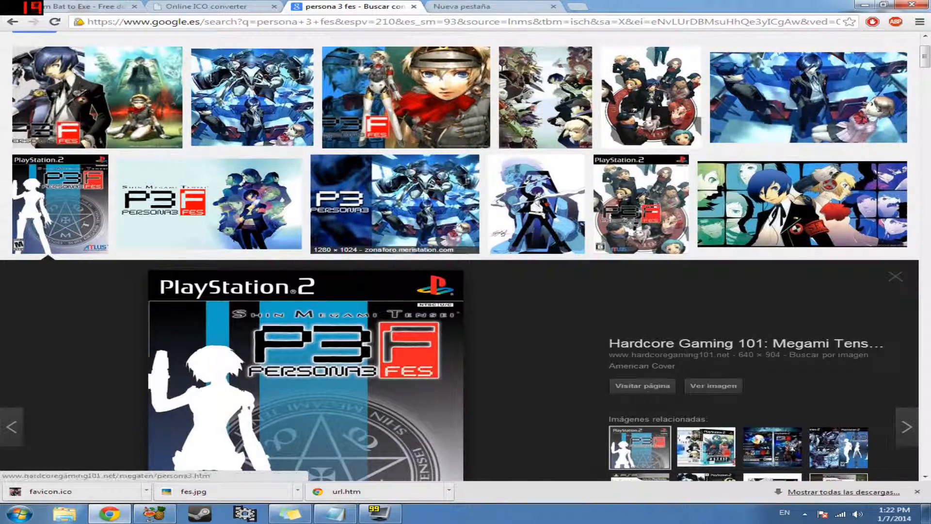
{"action": "scroll", "scroll_direction": "down", "scroll_amount": 3}
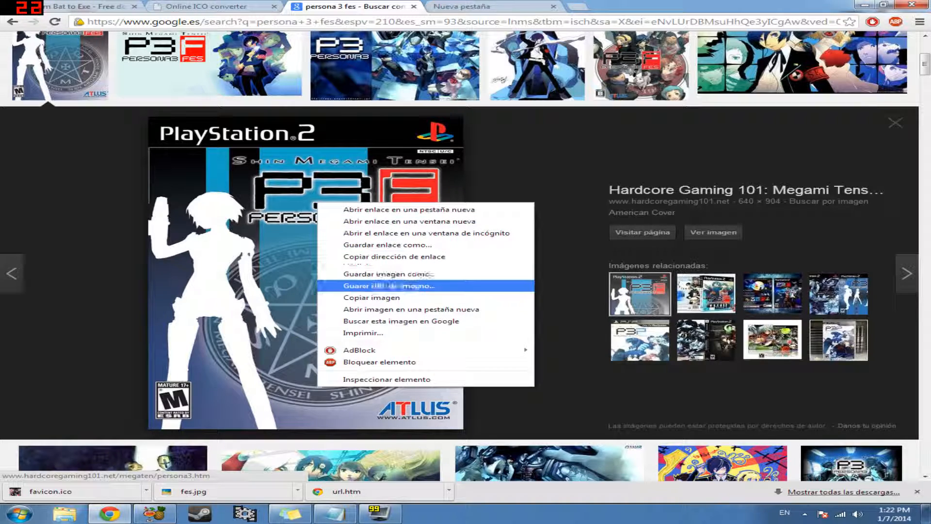
{"action": "left_click", "coordinate": [389, 286]}
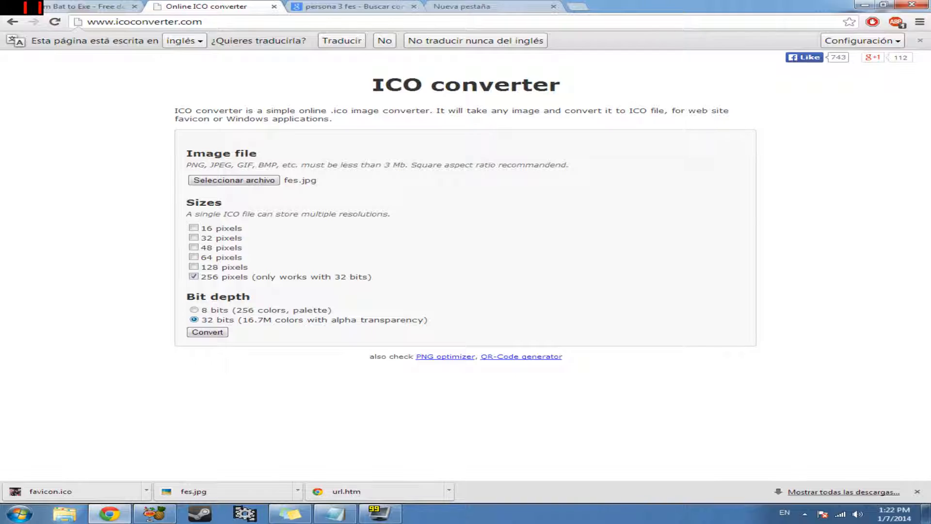
Convert fes.jpg into a 256-pixel favicon.ico and show the download in its folder.
{"action": "left_click", "coordinate": [234, 180]}
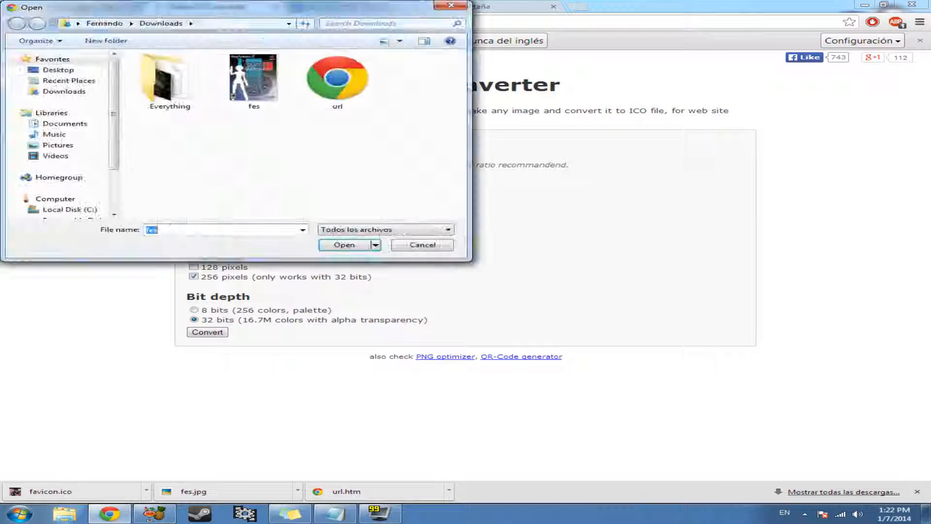
{"action": "left_click", "coordinate": [253, 78]}
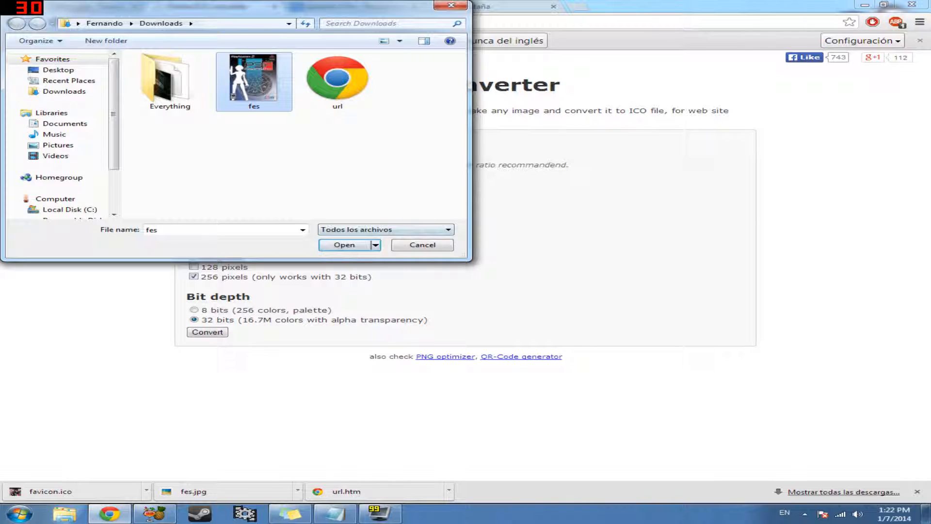
{"action": "left_click", "coordinate": [343, 244]}
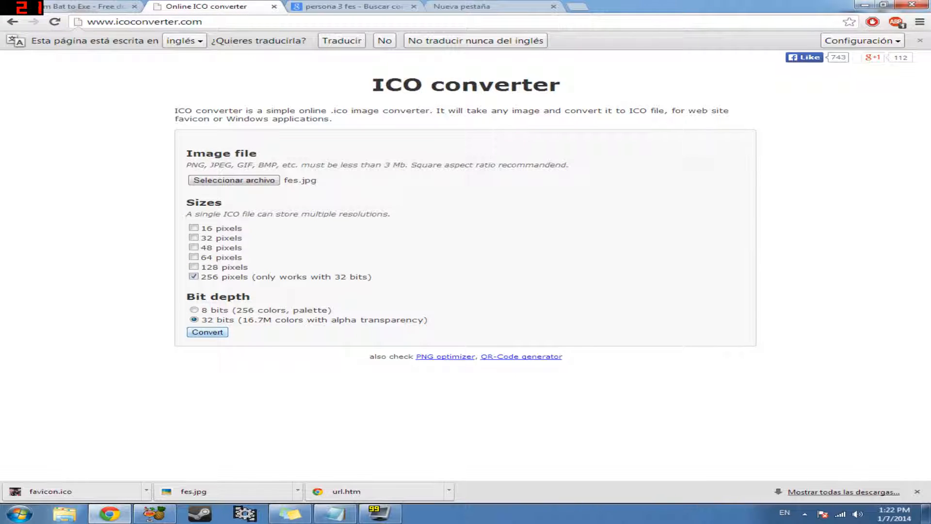
{"action": "left_click", "coordinate": [208, 332]}
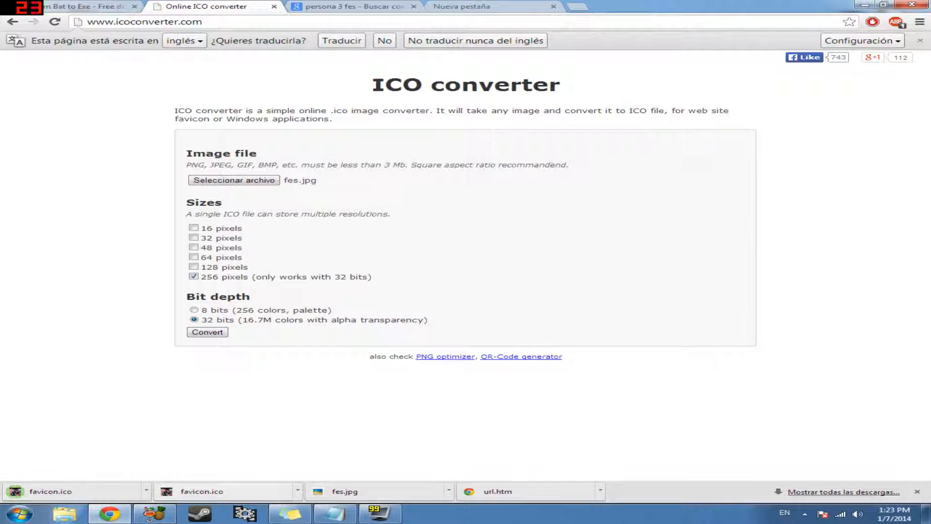
{"action": "left_click", "coordinate": [143, 491]}
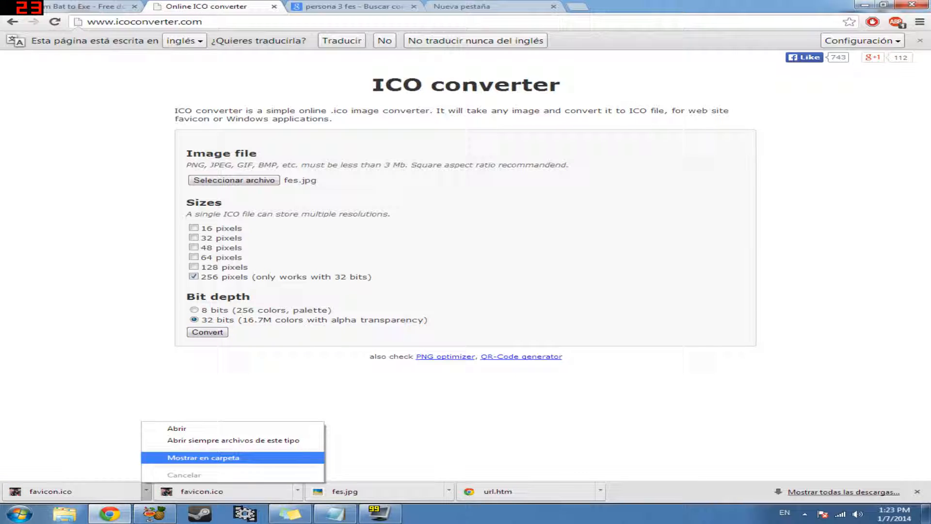
{"action": "left_click", "coordinate": [203, 457]}
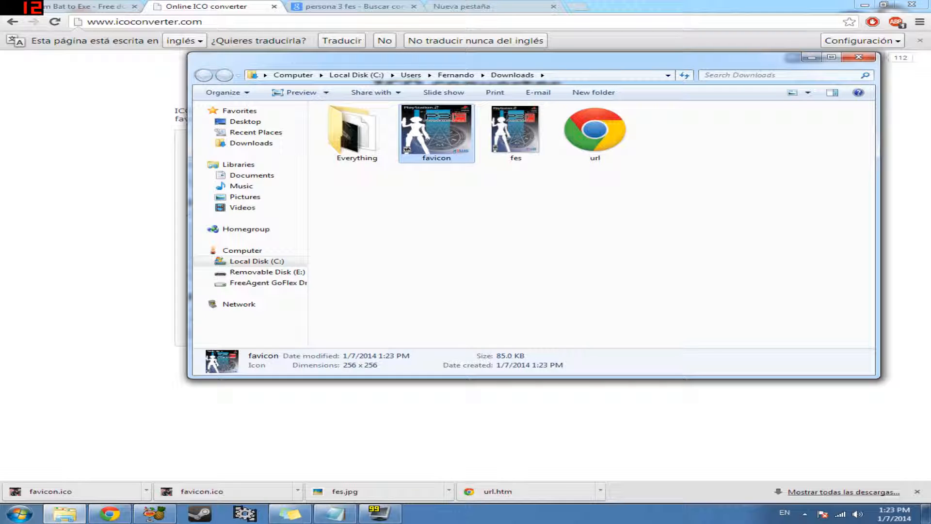
Delete fes.jpg from Downloads and bring up actions for favicon.ico.
{"action": "left_click", "coordinate": [515, 131]}
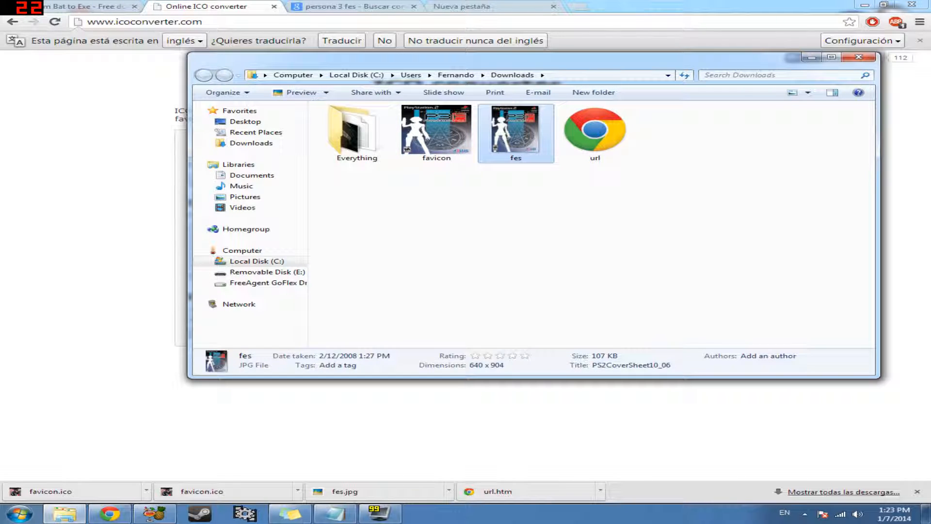
{"action": "mouse_move", "coordinate": [516, 131]}
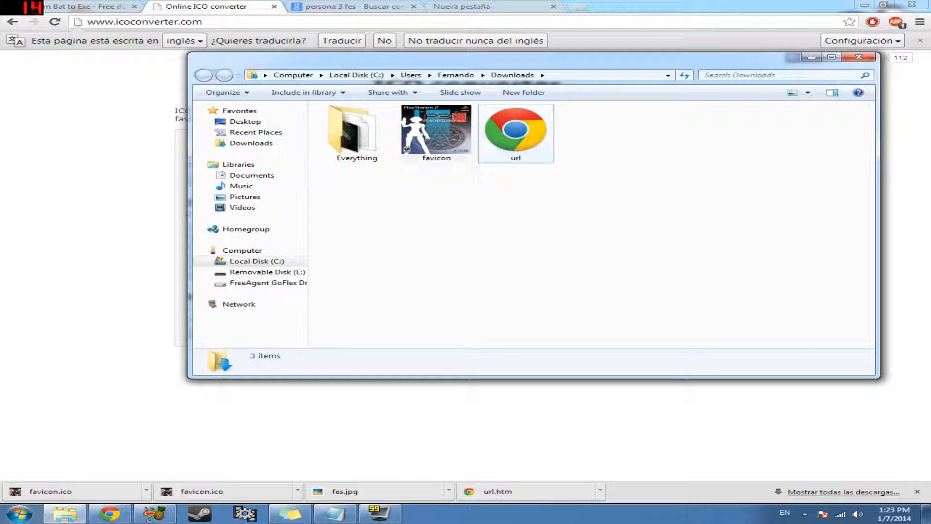
{"action": "right_click", "coordinate": [436, 131]}
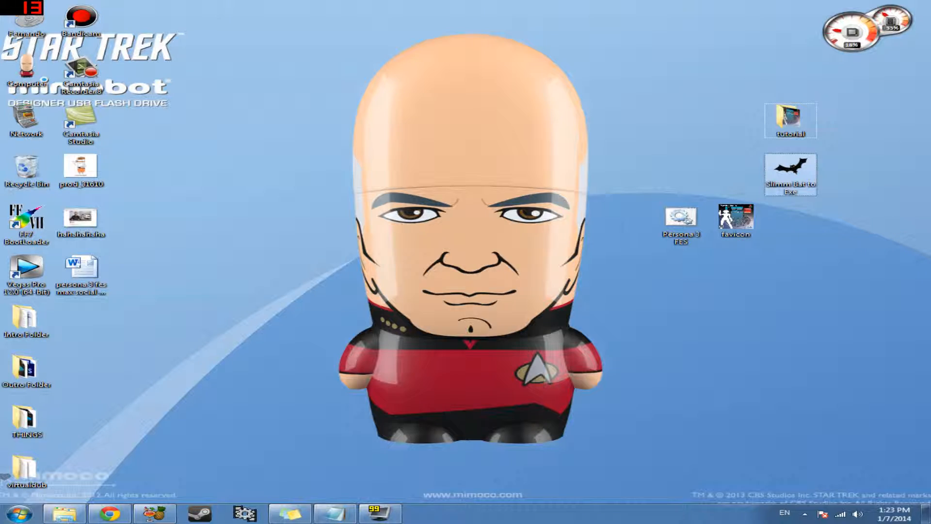
Run a Windowless Express conversion of Persona 3 FES.bat into an exe with the default icon.
{"action": "double_click", "coordinate": [790, 174]}
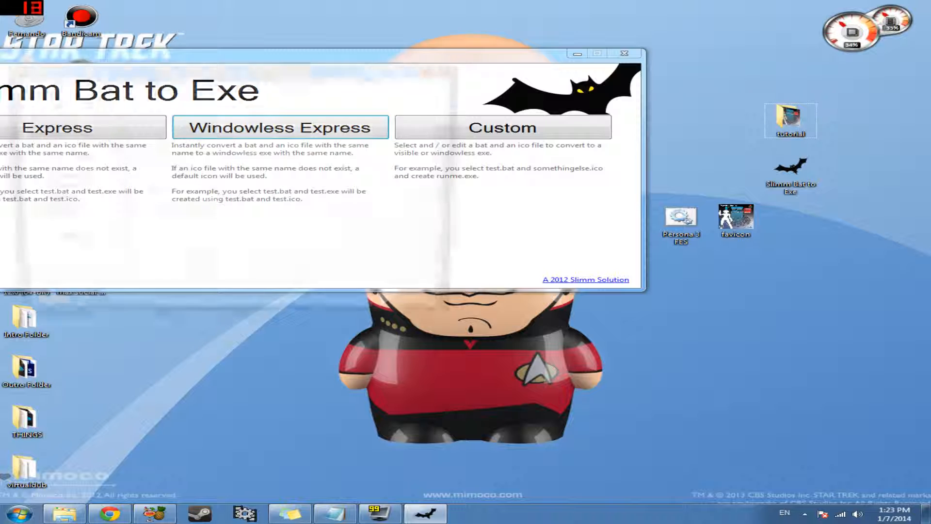
{"action": "left_click", "coordinate": [278, 127]}
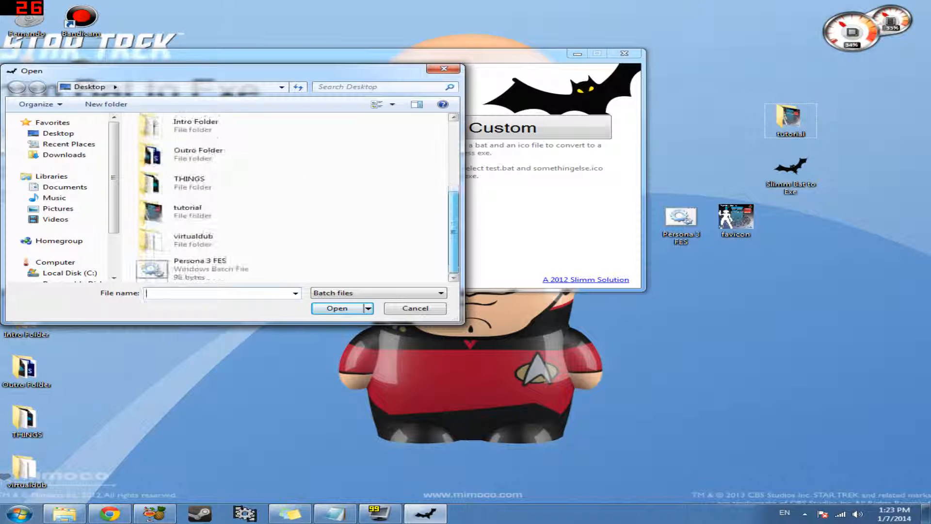
{"action": "left_click", "coordinate": [200, 268]}
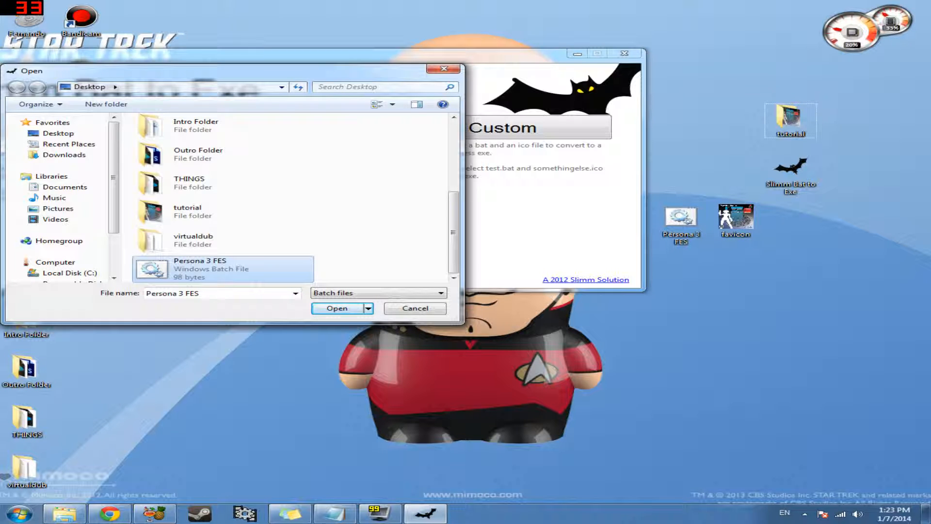
{"action": "left_click", "coordinate": [336, 308]}
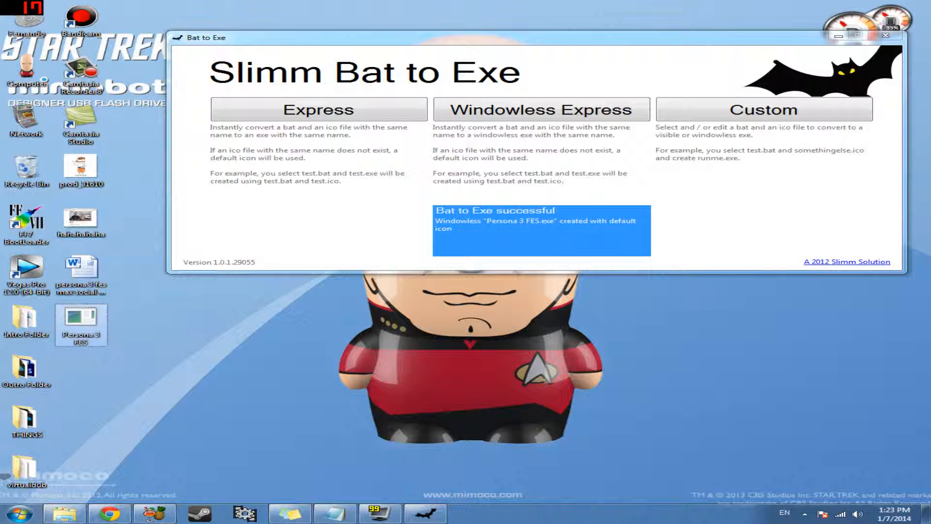
{"action": "mouse_move", "coordinate": [82, 326]}
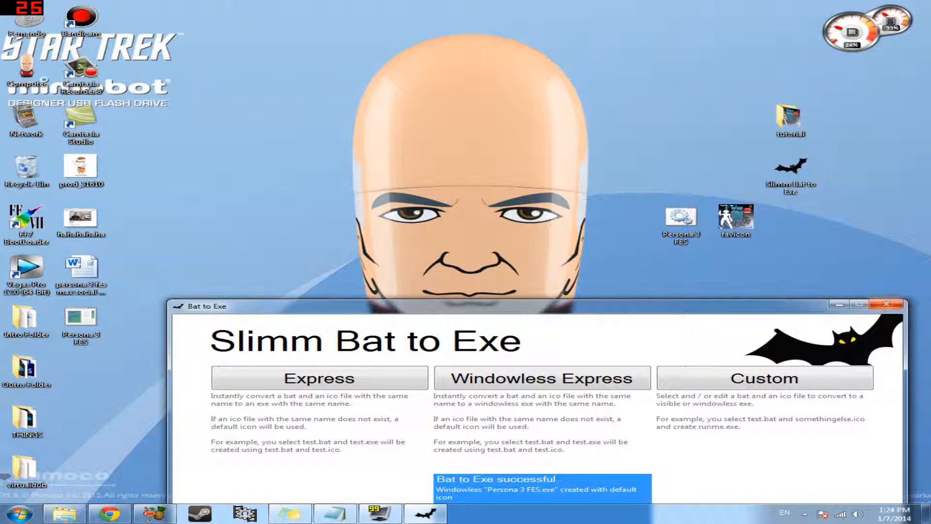
Rename favicon.ico to Persona 3 FES.ico and relaunch Slimm Bat to Exe, allowing it to run.
{"action": "left_click", "coordinate": [886, 305]}
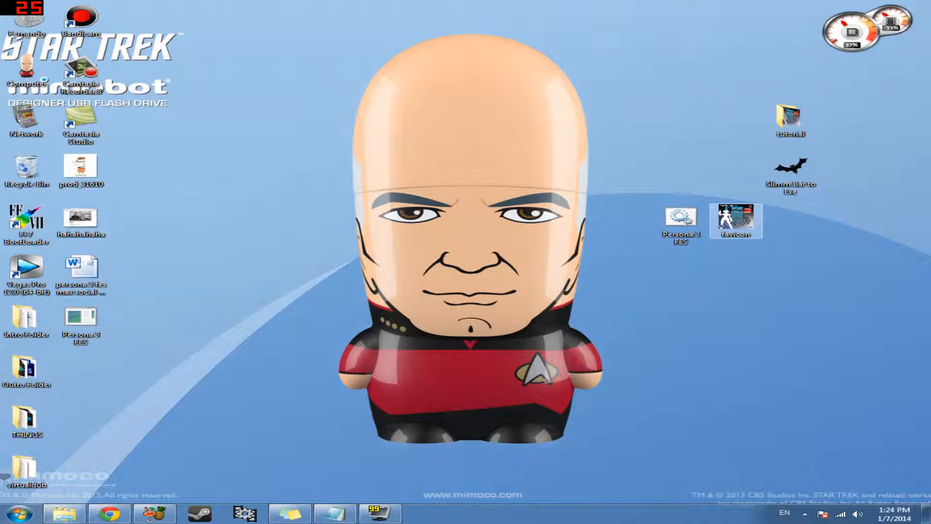
{"action": "left_click", "coordinate": [736, 232]}
{"action": "type", "text": "Persona 3 FES"}
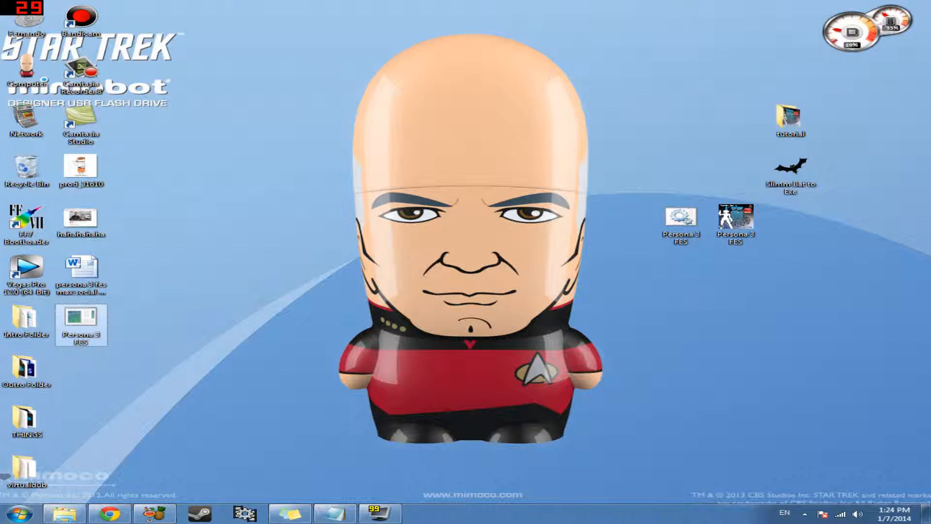
{"action": "double_click", "coordinate": [790, 173]}
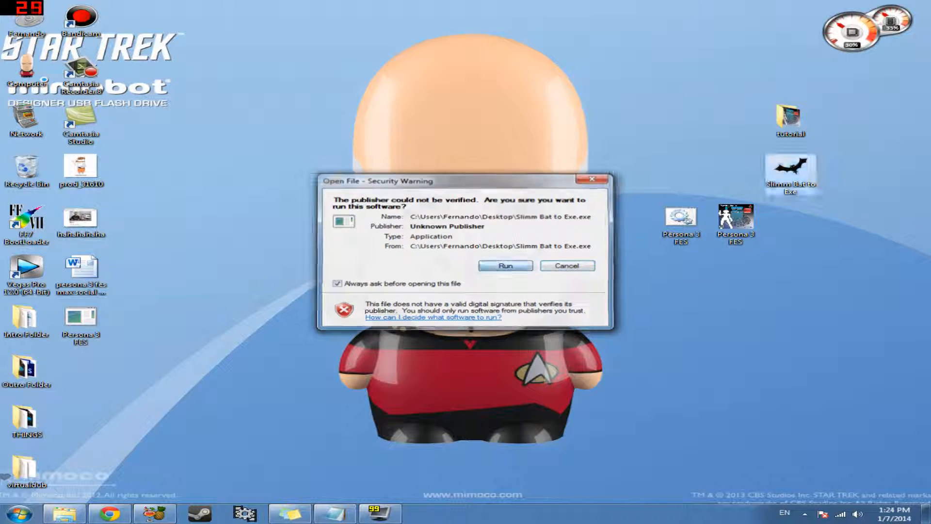
{"action": "left_click", "coordinate": [505, 266]}
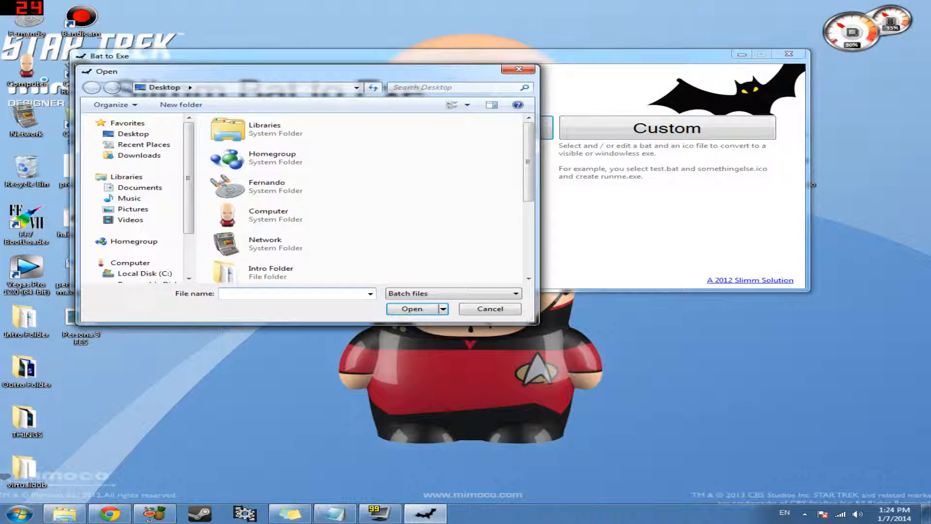
Convert Persona 3 FES.bat into a windowless exe carrying the cover icon, then close the converter.
{"action": "left_click", "coordinate": [296, 269]}
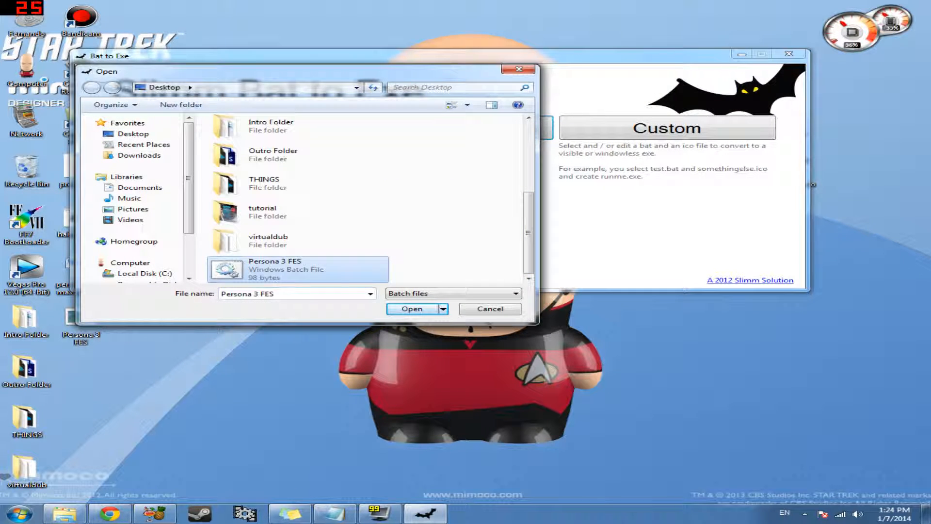
{"action": "left_click", "coordinate": [411, 309]}
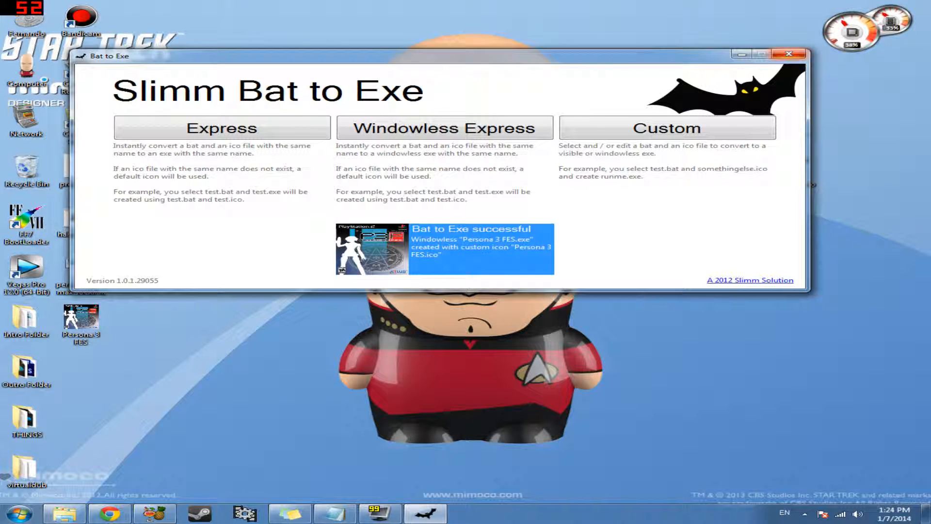
{"action": "left_click", "coordinate": [788, 54]}
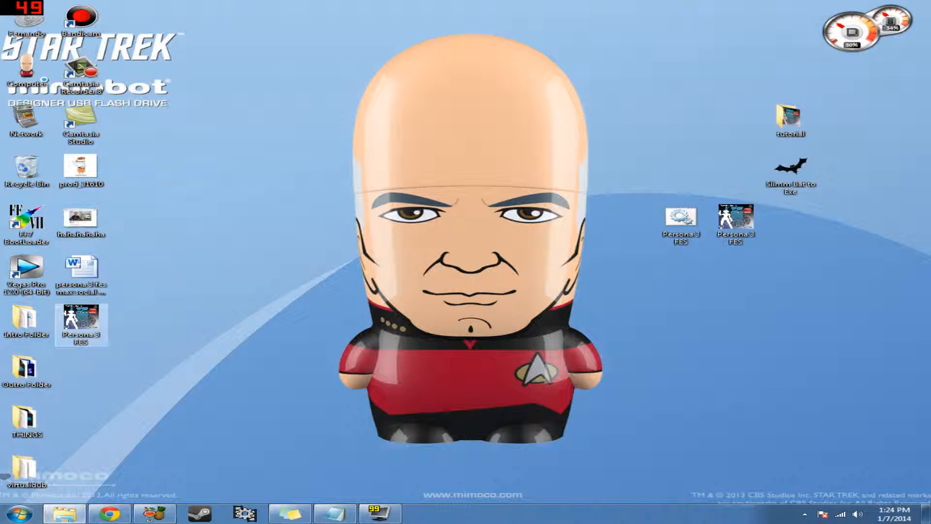
Move the cover-icon Persona 3 FES.exe to the top centre of the desktop.
{"action": "left_click_drag", "start_coordinate": [82, 324], "coordinate": [626, 123]}
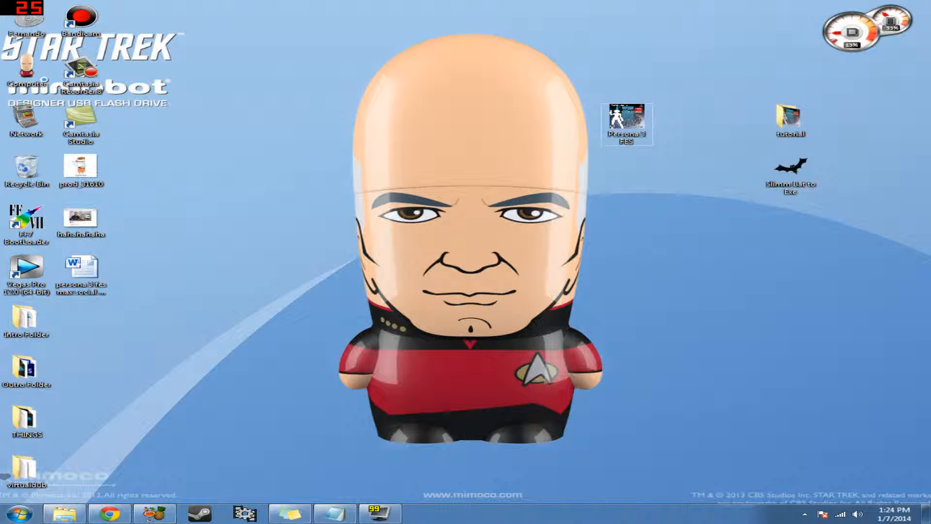
{"action": "mouse_move", "coordinate": [628, 118]}
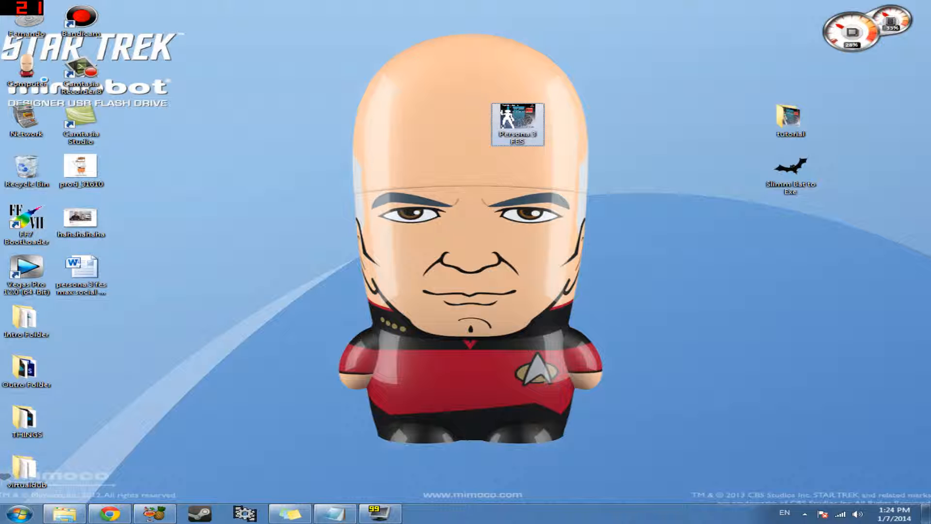
{"action": "mouse_move", "coordinate": [516, 118]}
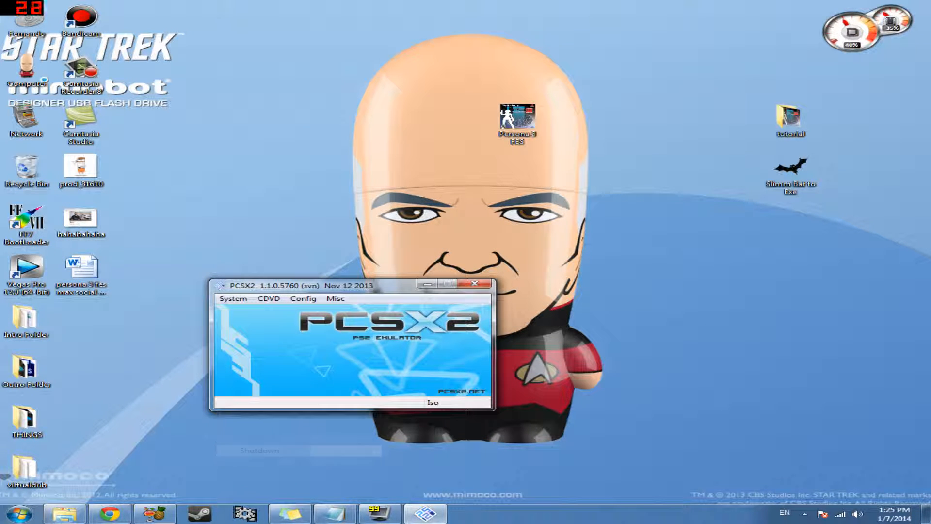
Show PCSX2's System menu after the Persona 3 FES exe launches the emulator.
{"action": "left_click", "coordinate": [233, 298]}
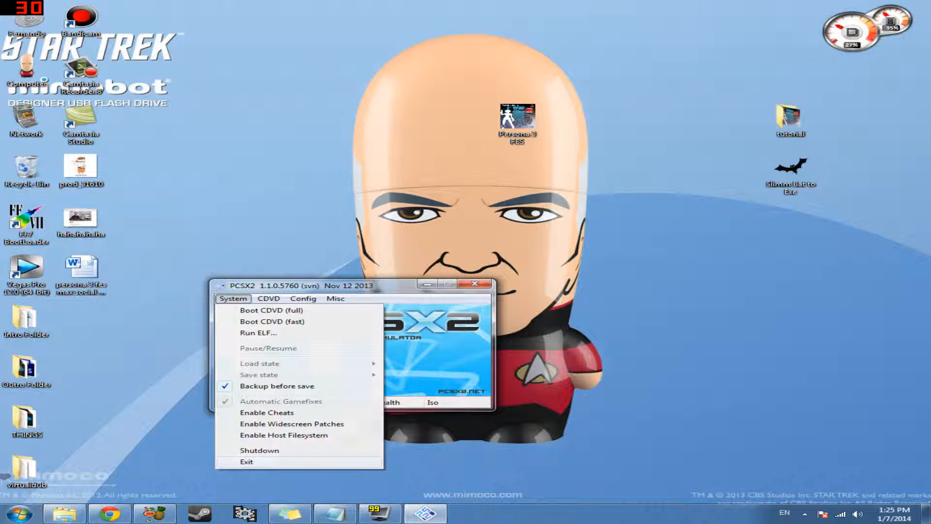